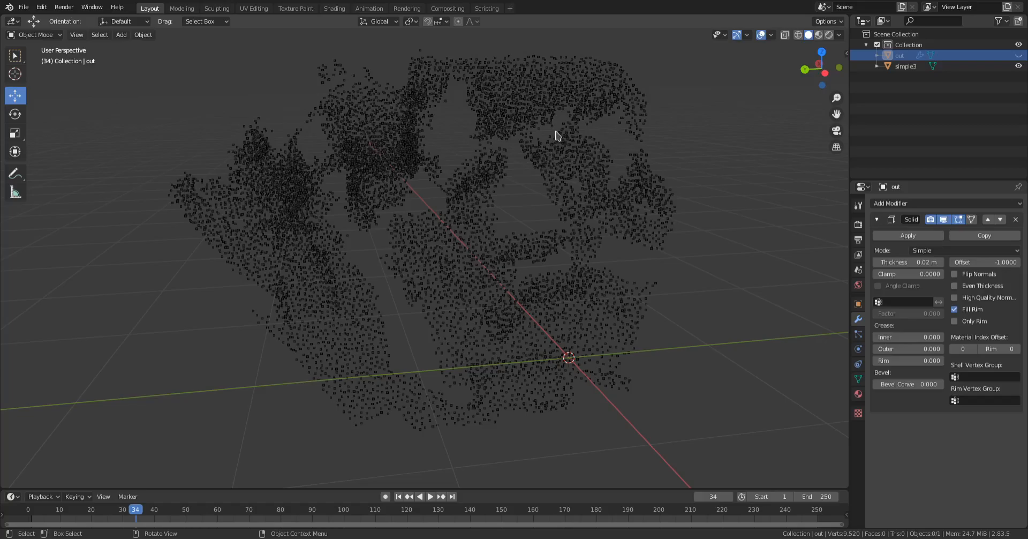
mouse_move(561, 192)
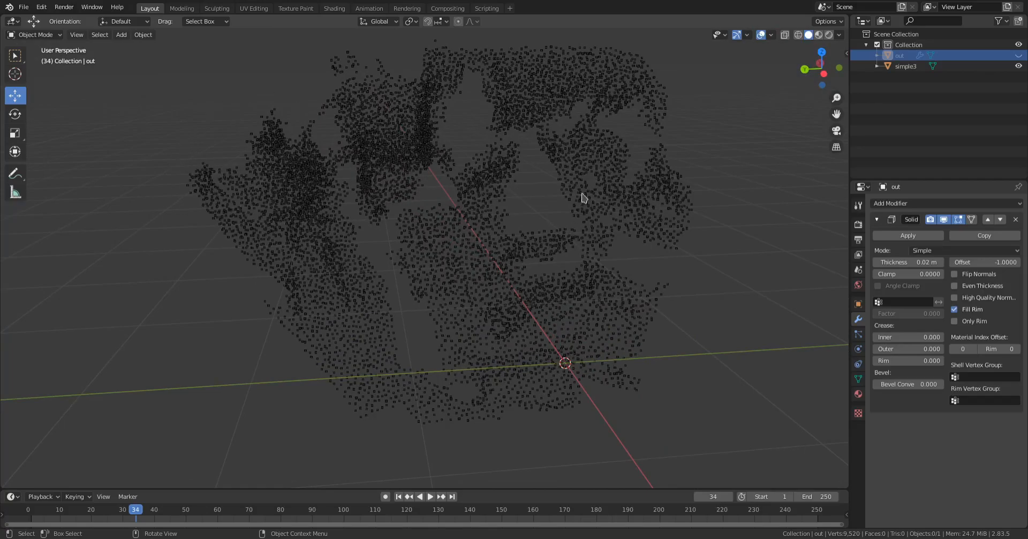
mouse_move(315, 311)
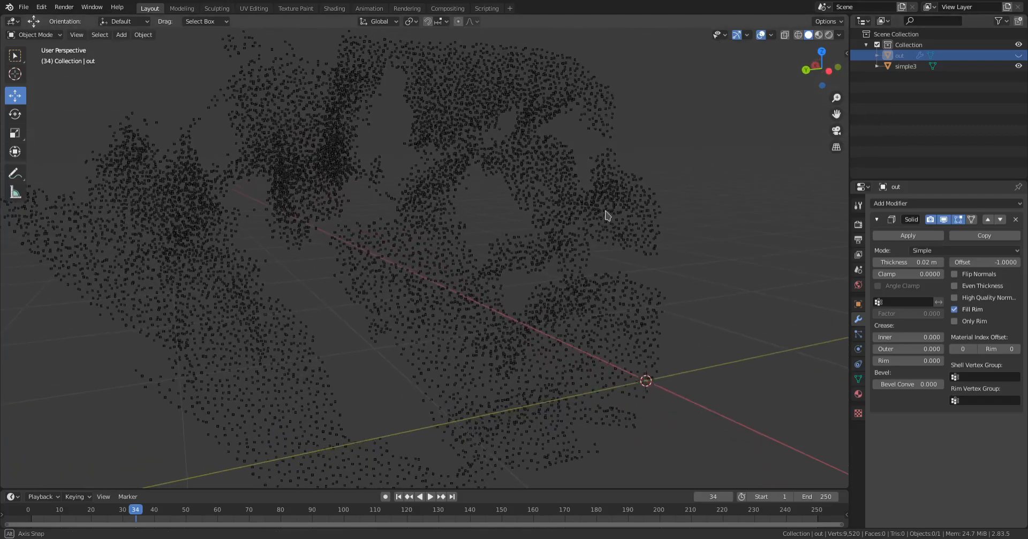
- Orbit the viewport around the point cloud and return to a front view
left_click_drag(607, 216, 593, 220)
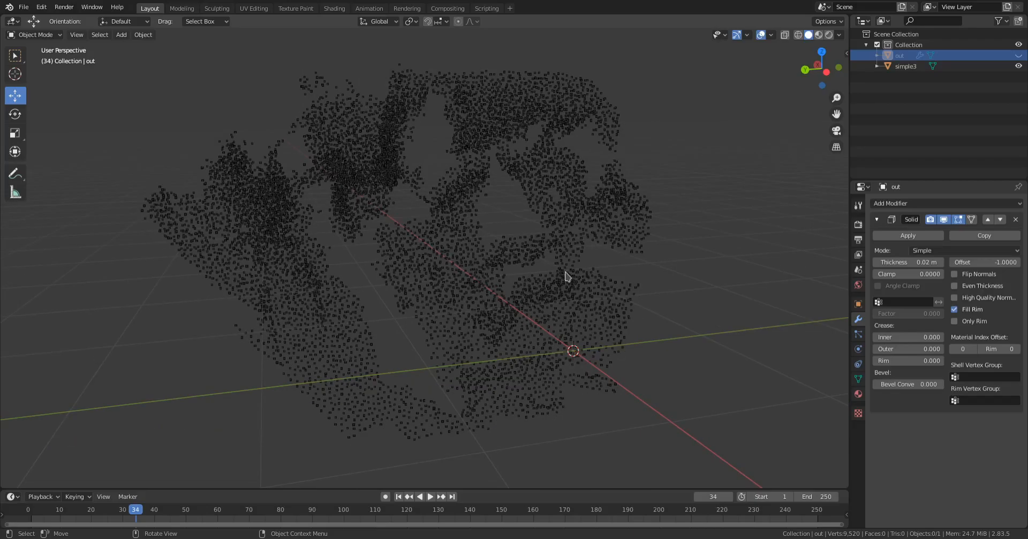
left_click_drag(567, 276, 544, 234)
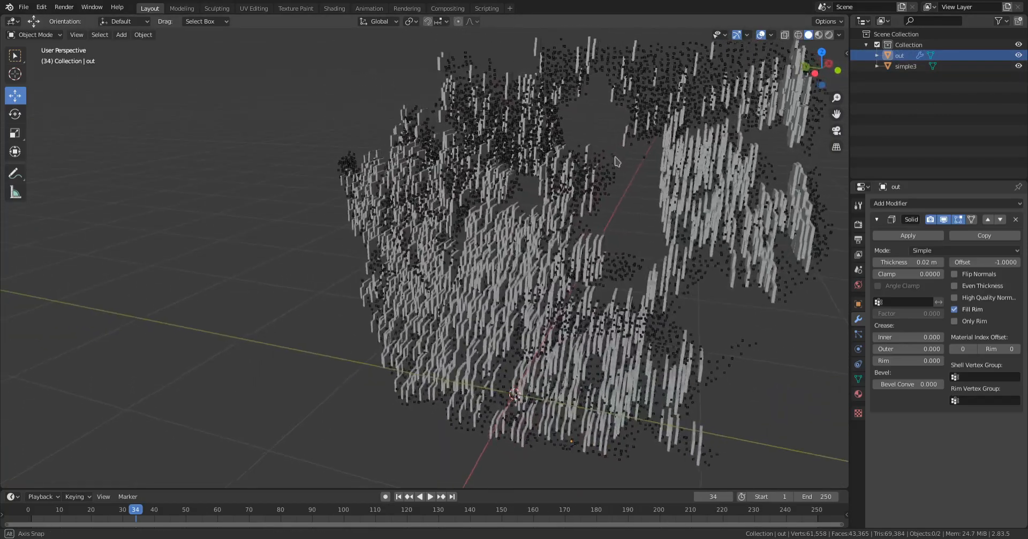
left_click_drag(616, 161, 551, 377)
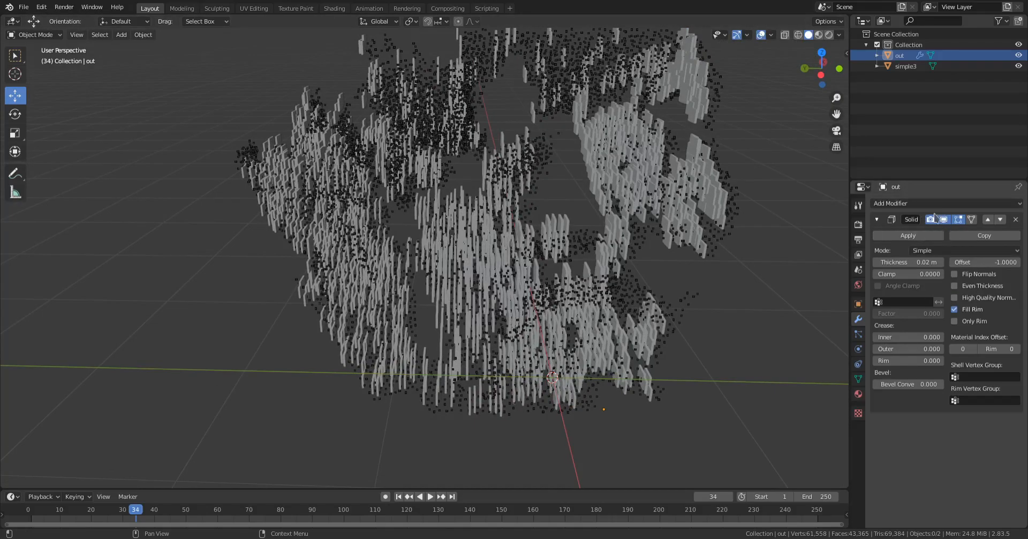
left_click(944, 219)
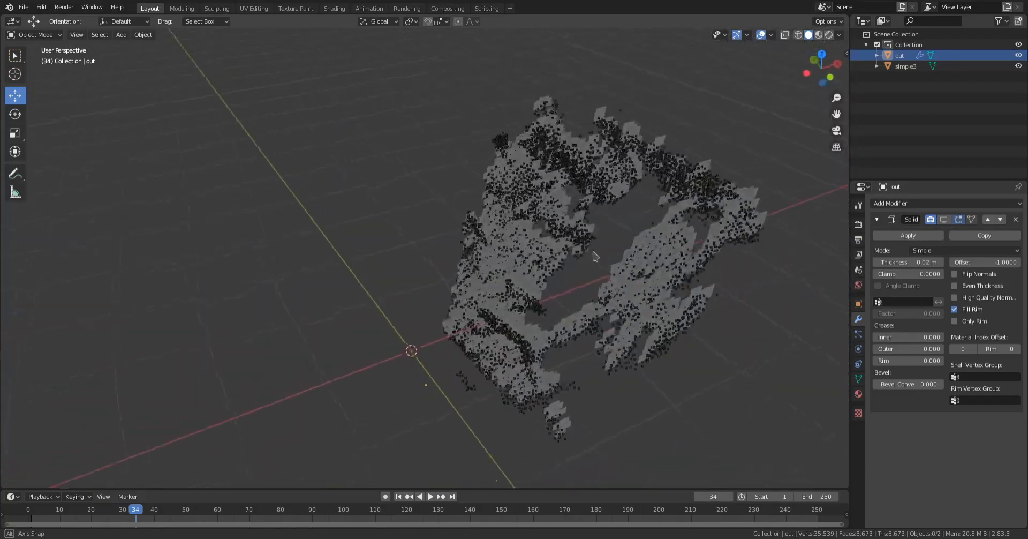
left_click_drag(593, 256, 508, 315)
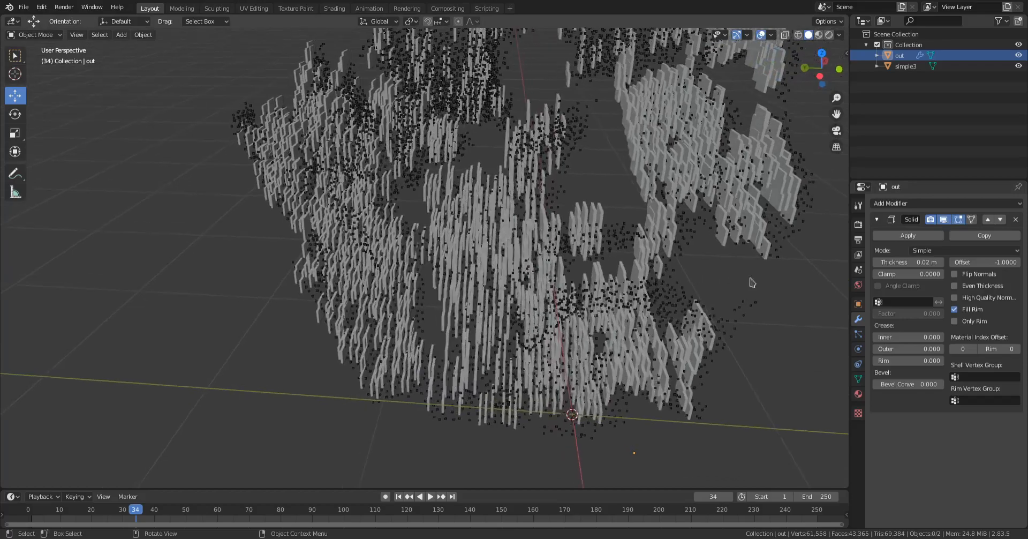
left_click_drag(908, 261, 938, 261)
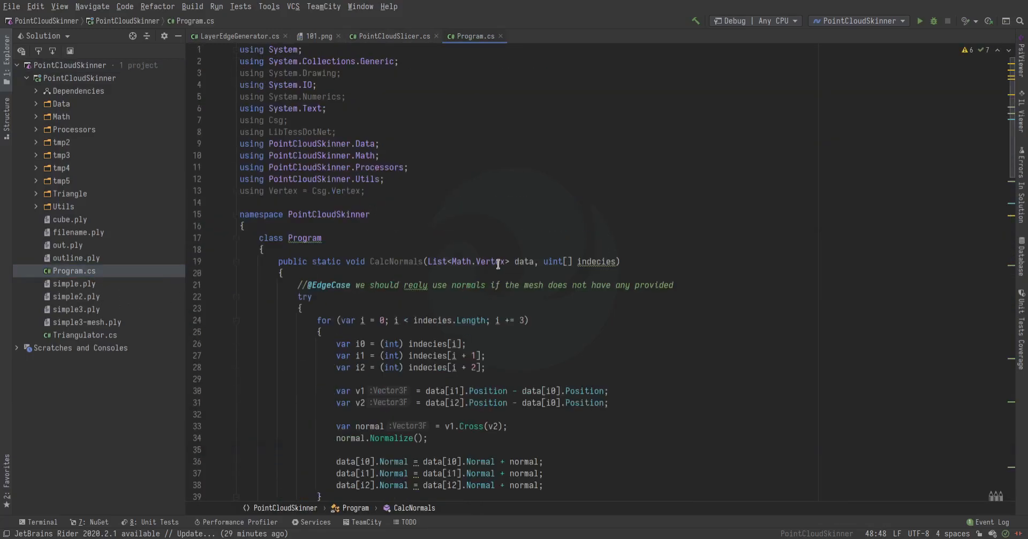
- Scroll down through Program.cs
scroll("down", 3)
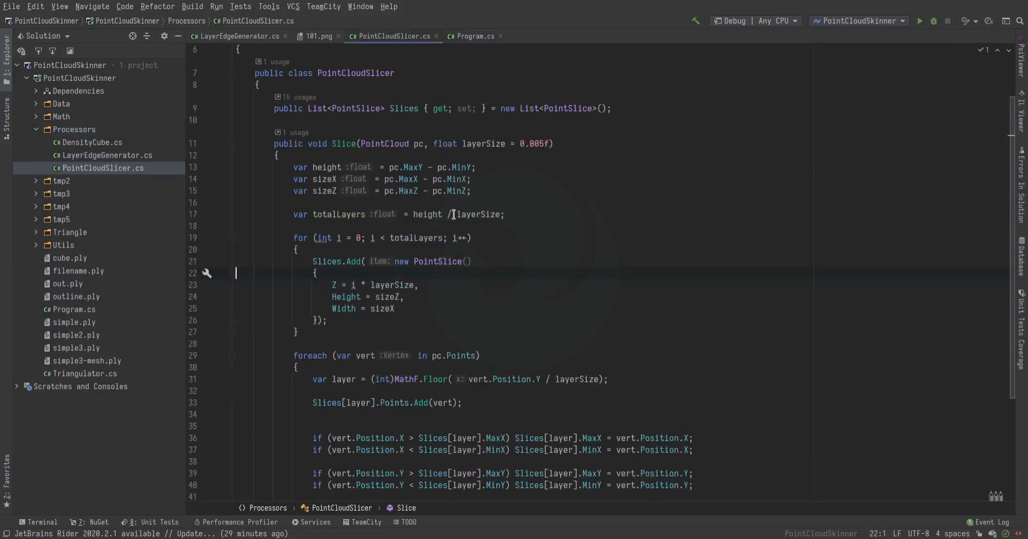
scroll("down", 3)
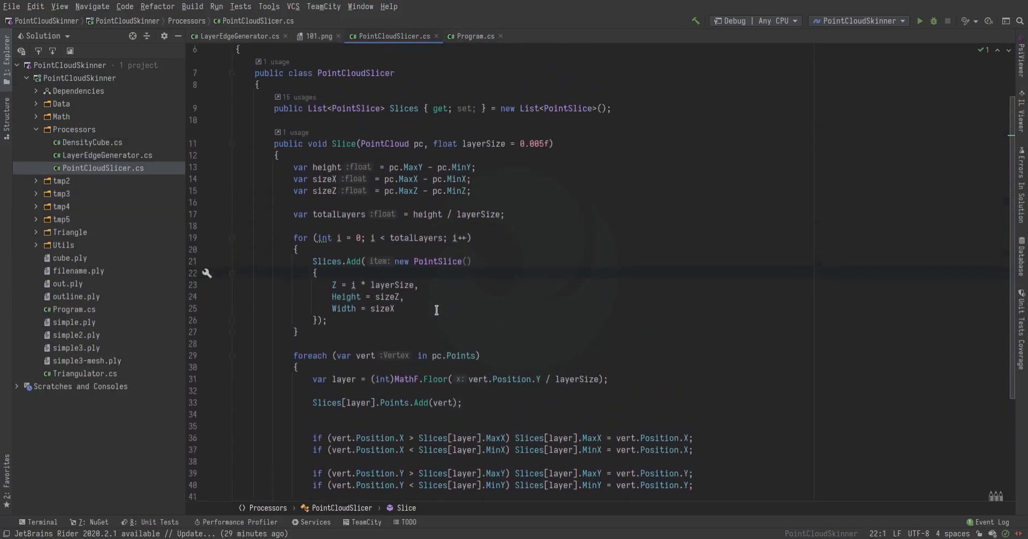
mouse_move(301, 97)
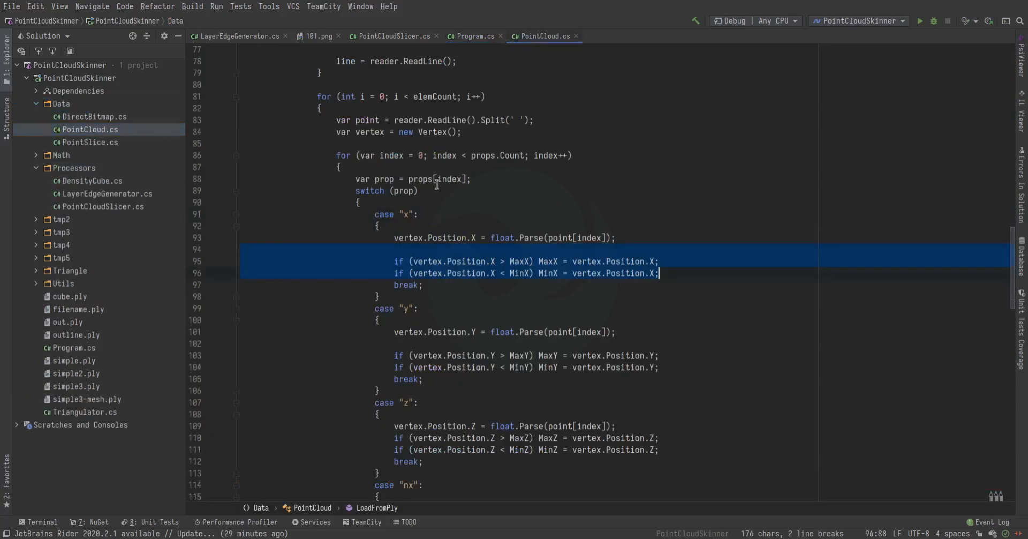
- Scroll through PointCloud.cs's LoadFromPly parsing code
scroll("up", 3)
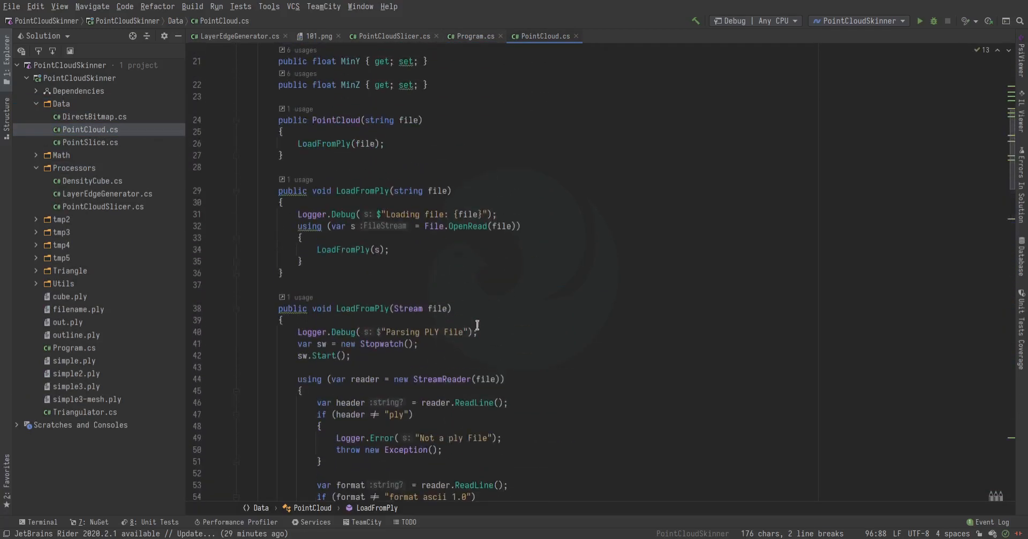
scroll("down", 3)
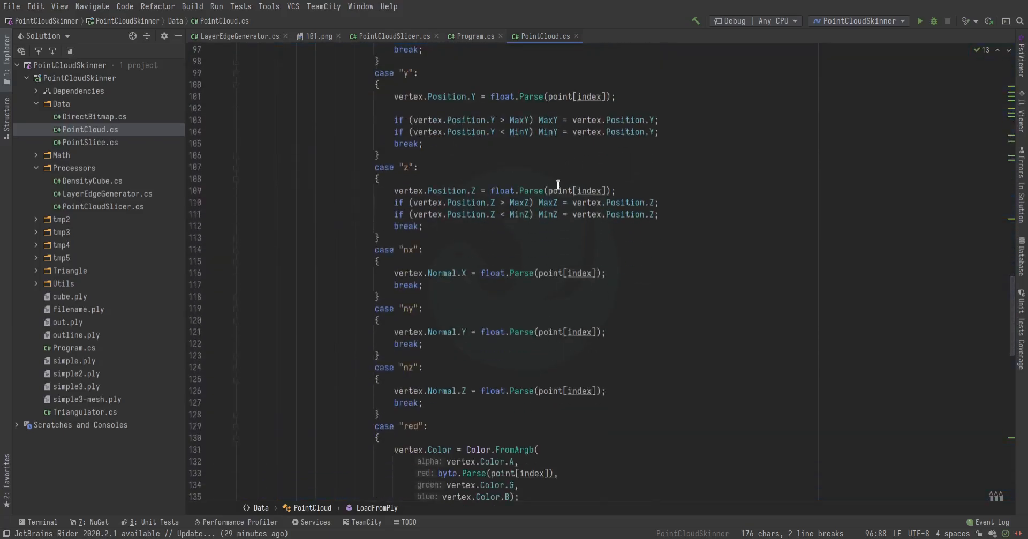
scroll("down", 3)
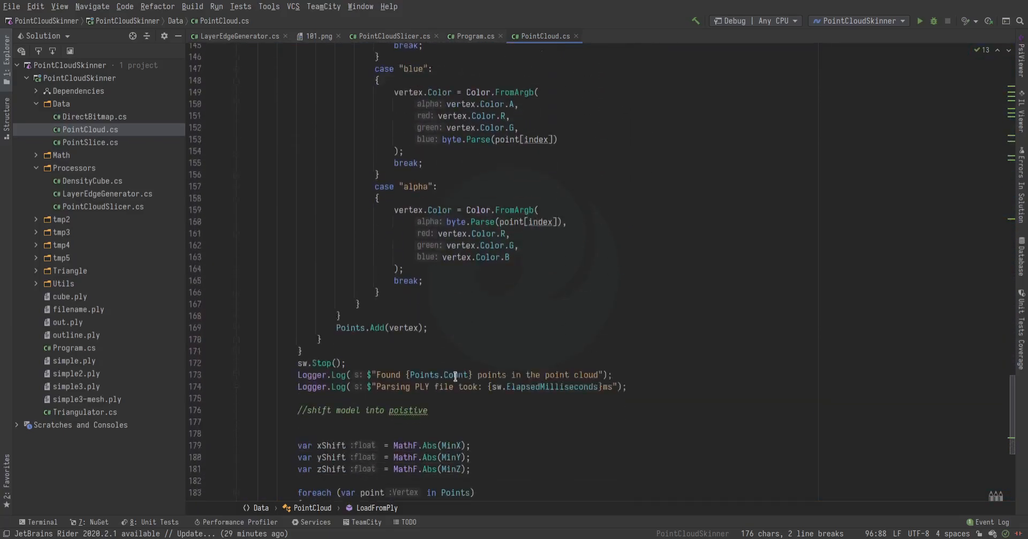
scroll("down", 3)
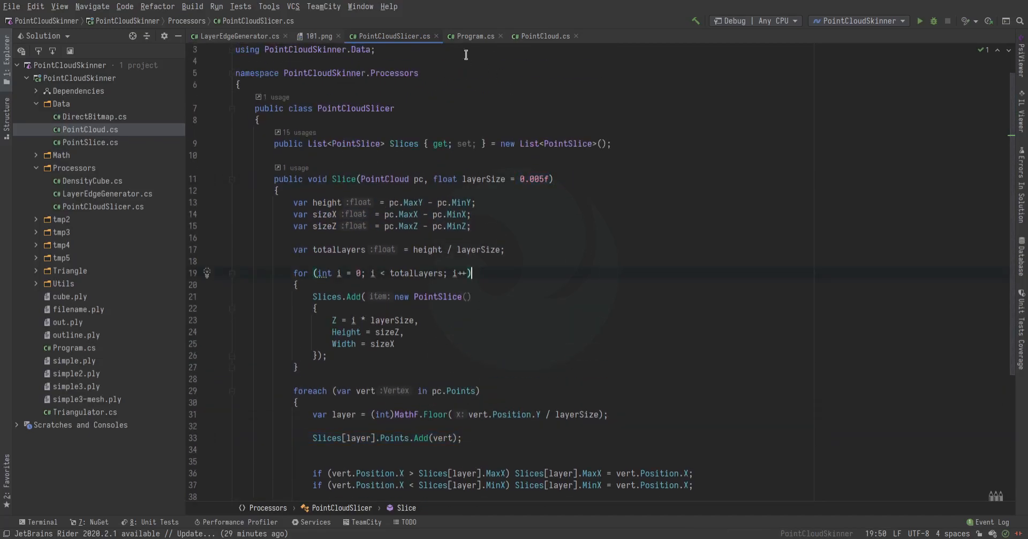
- Switch to Program.cs and jump to the FindEdges implementation
left_click(236, 36)
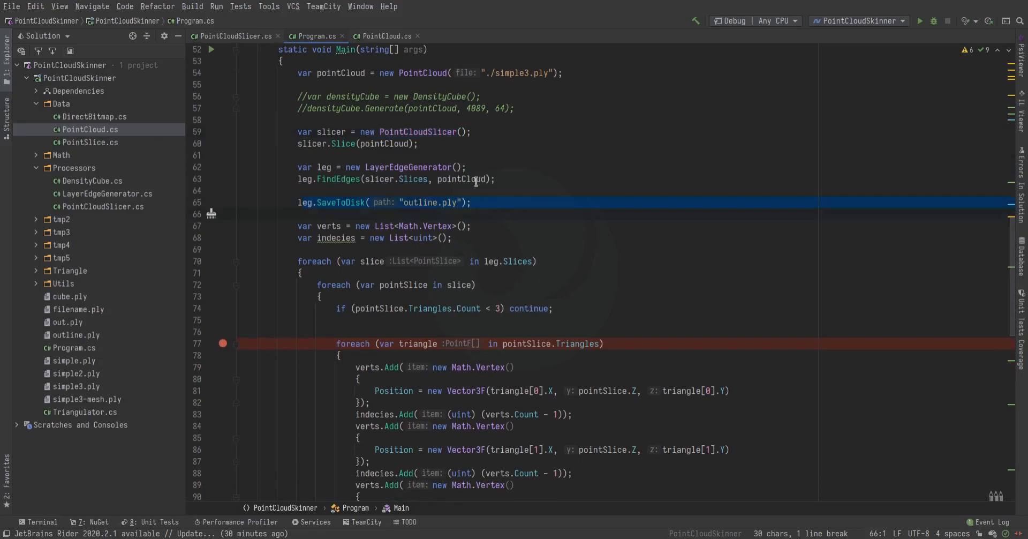
left_click(413, 167)
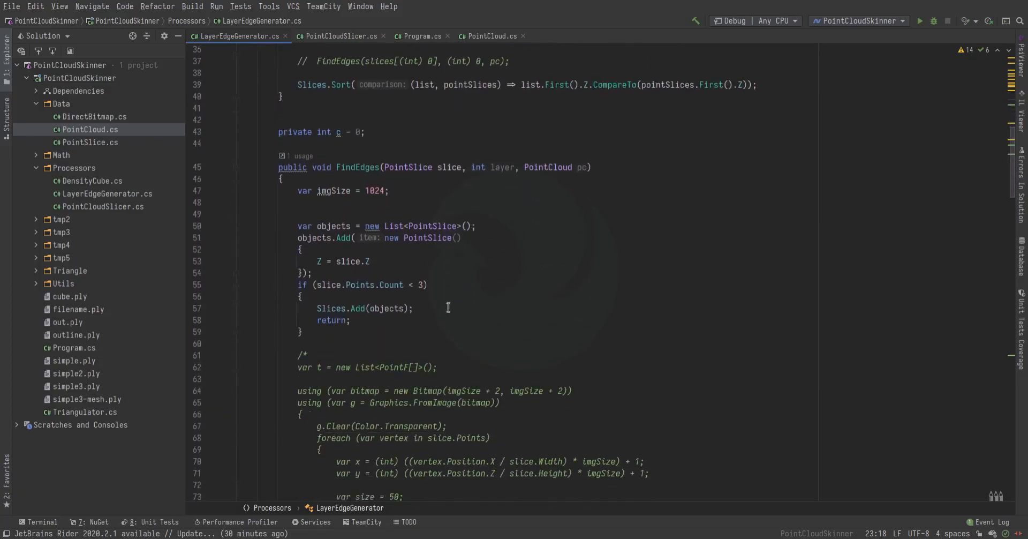
- Scroll through the blob detection code in LayerEdgeGenerator.cs's FindEdges
scroll("down", 3)
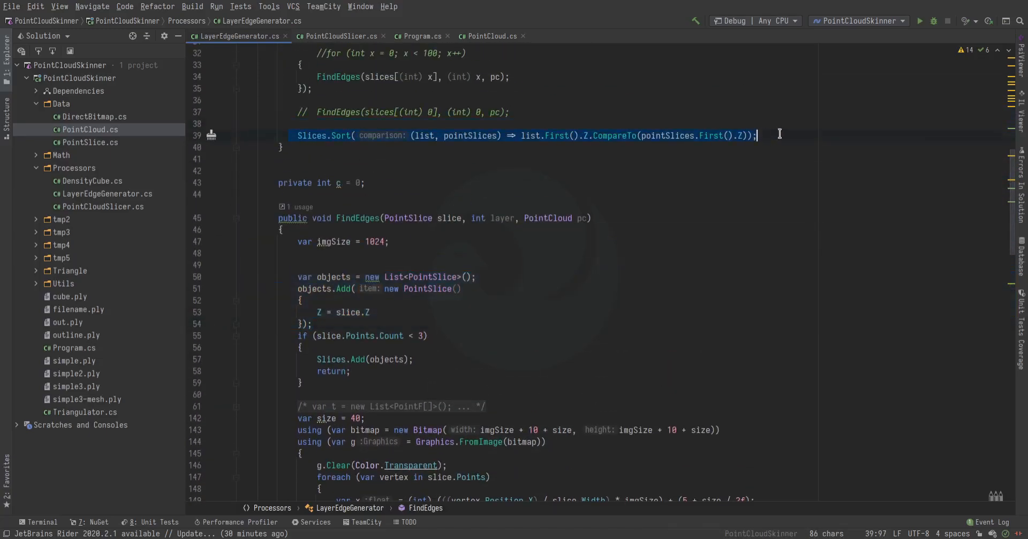
scroll("down", 3)
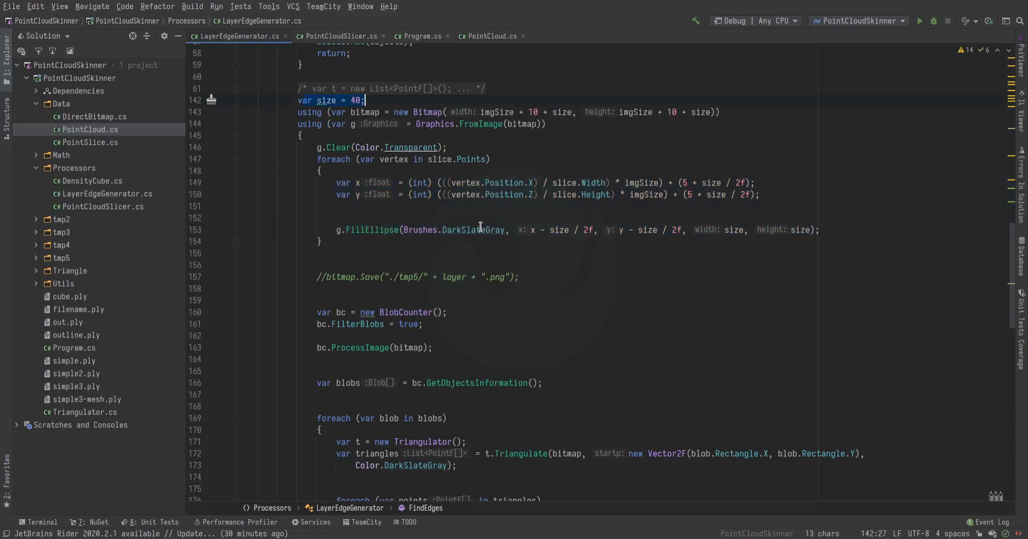
scroll("down", 3)
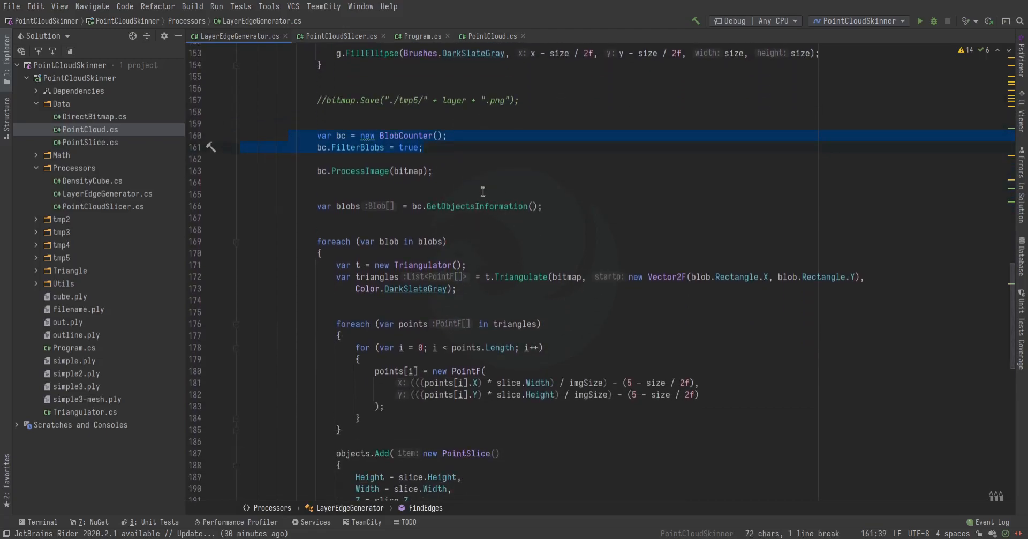
scroll("down", 3)
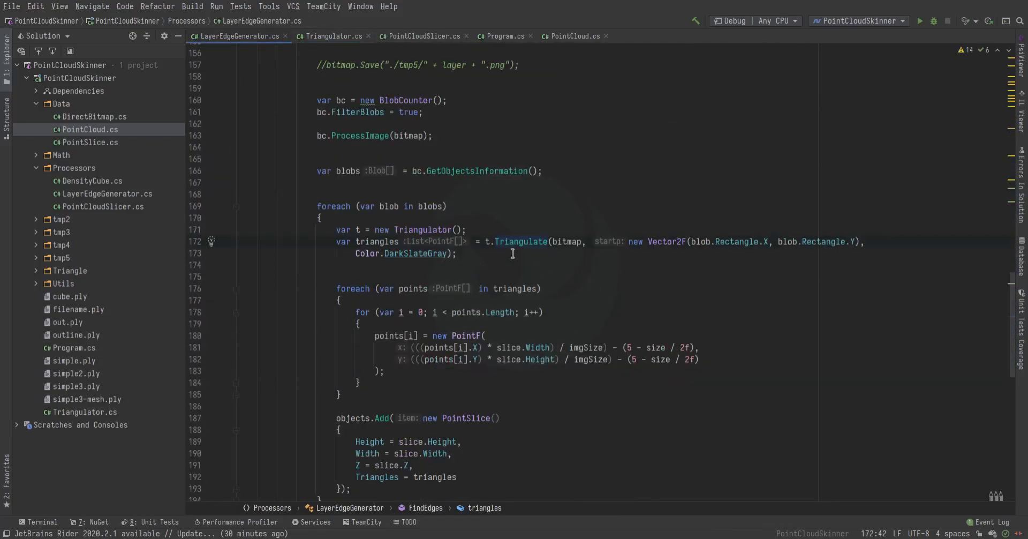
mouse_move(563, 246)
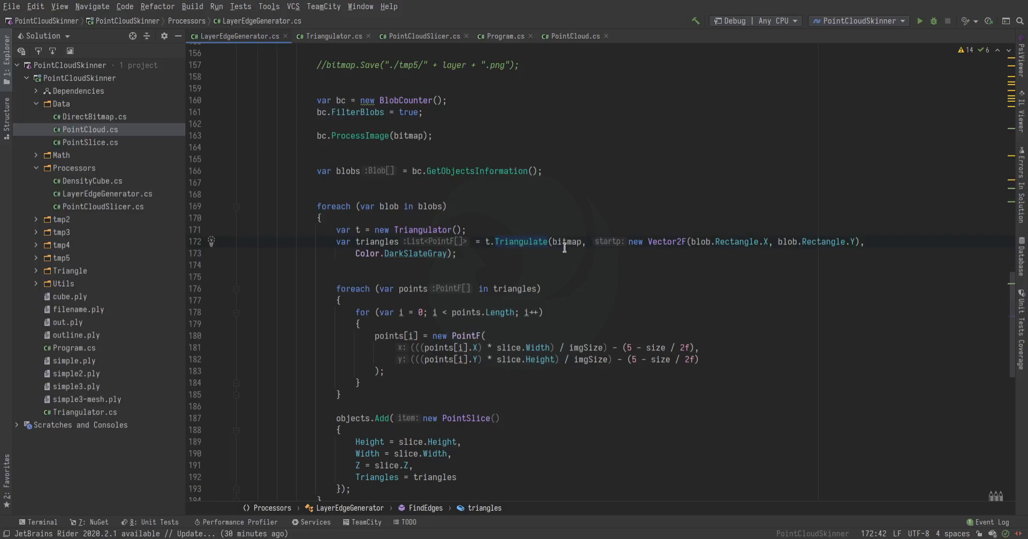
mouse_move(562, 253)
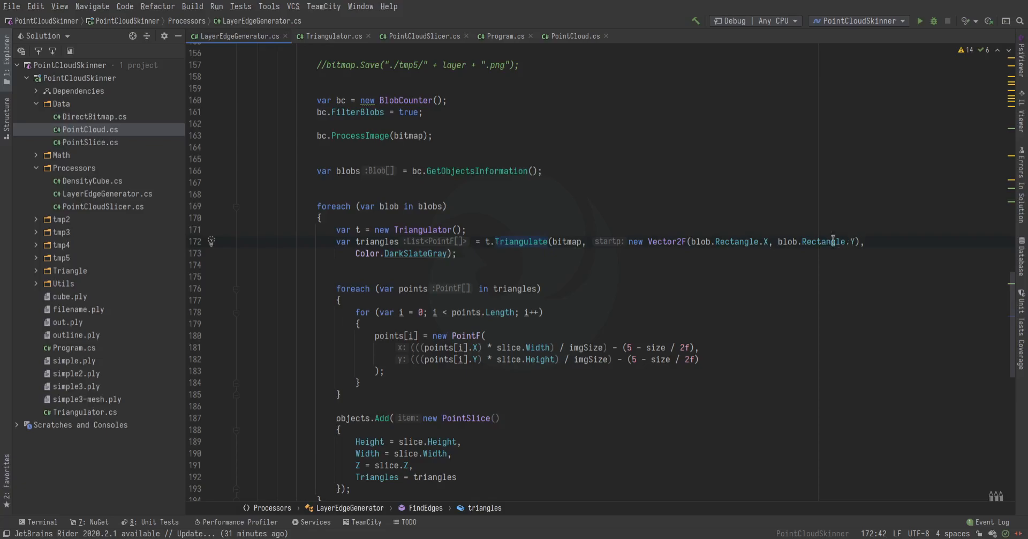
- Select the code storing each blob's triangles and scroll onward
scroll("down", 3)
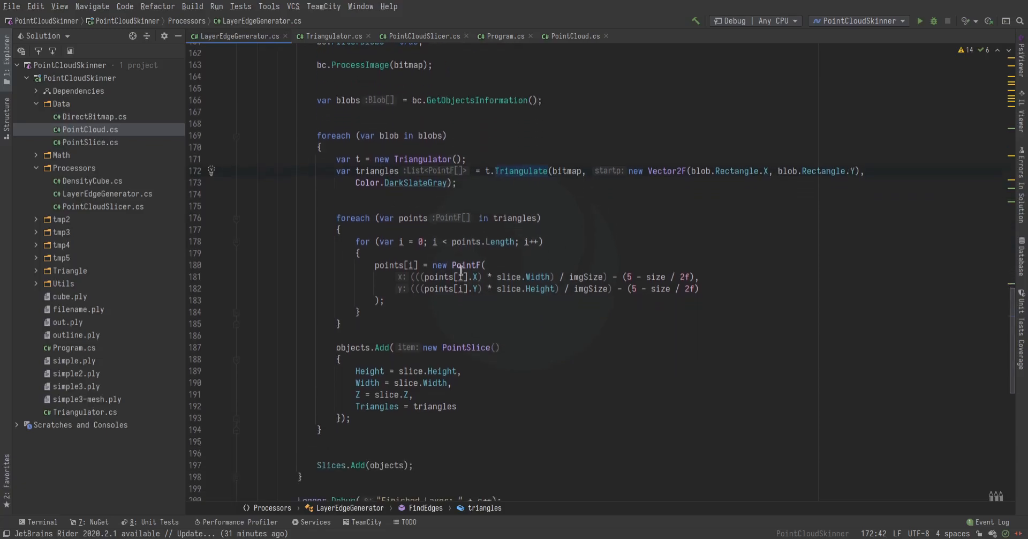
left_click_drag(337, 218, 360, 311)
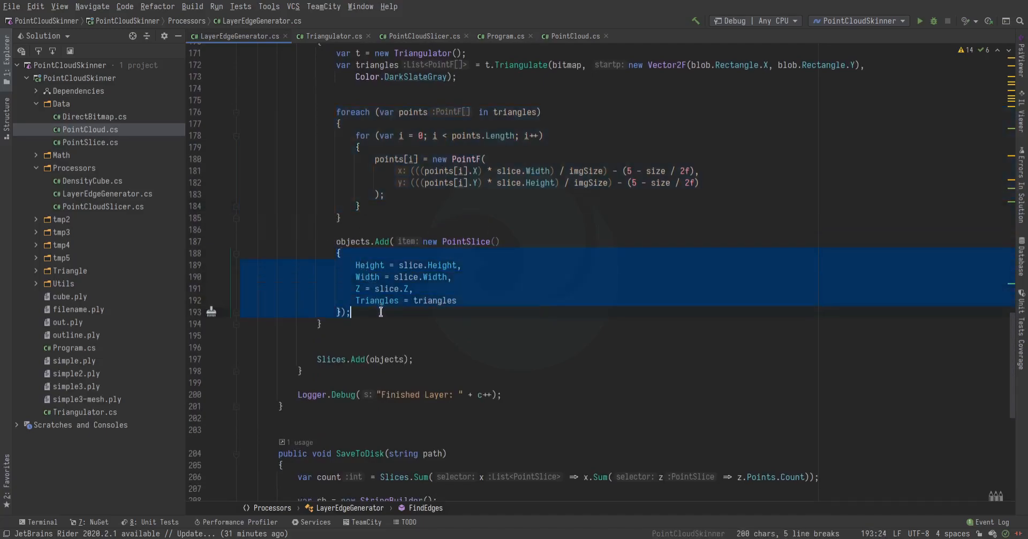
mouse_move(410, 310)
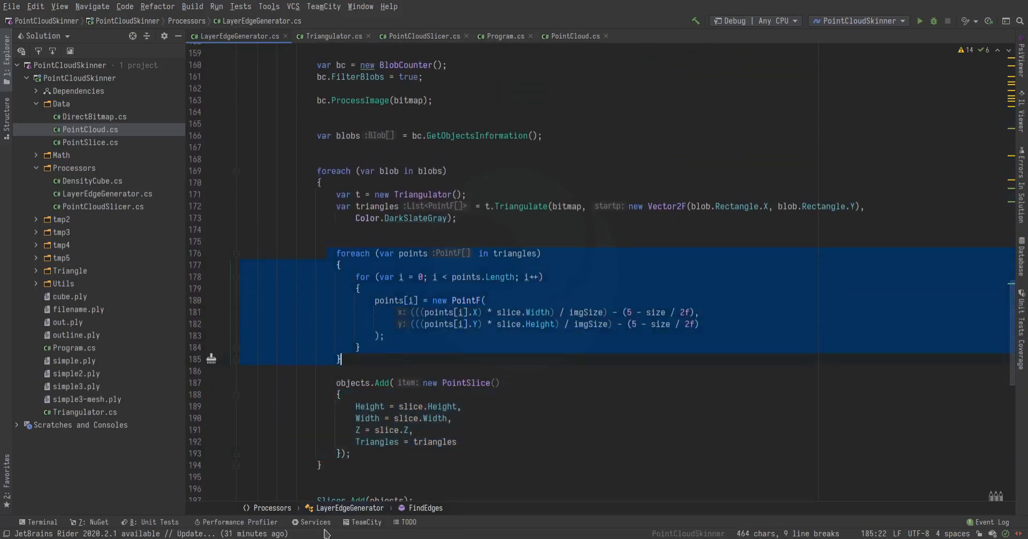
scroll("down", 3)
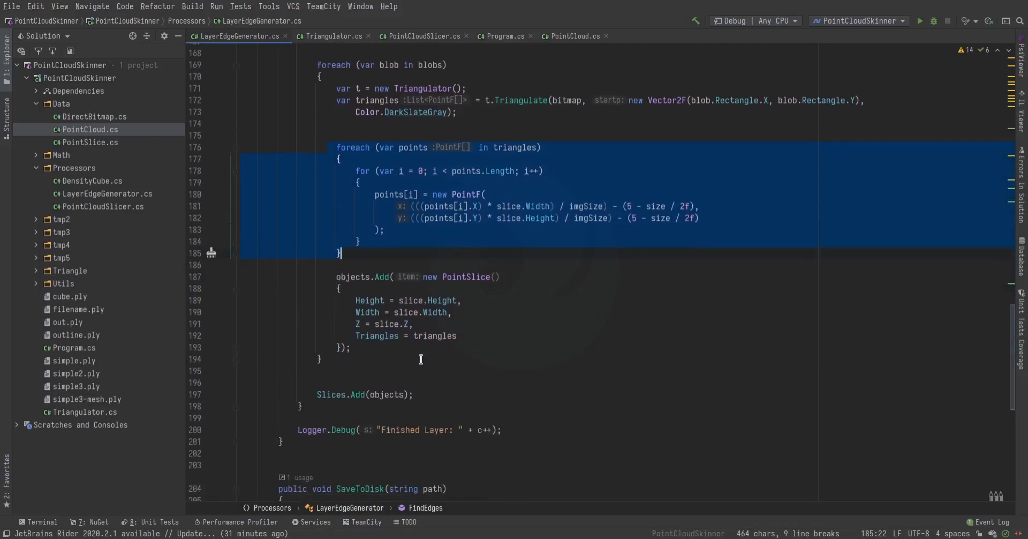
scroll("down", 3)
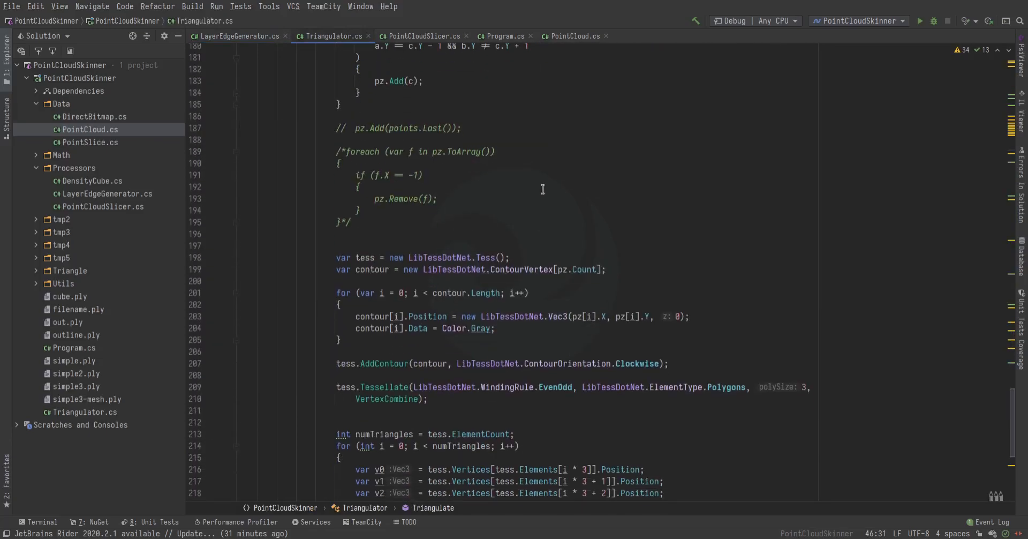
- Scroll Triangulator.cs's tessellation code and switch back to the PointCloudSlicer tab
scroll("down", 3)
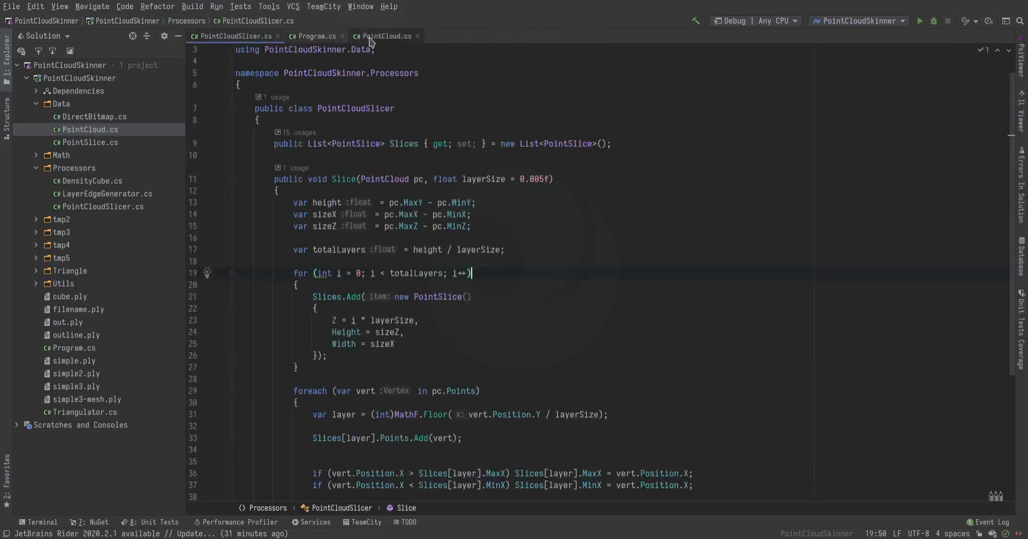
left_click(318, 36)
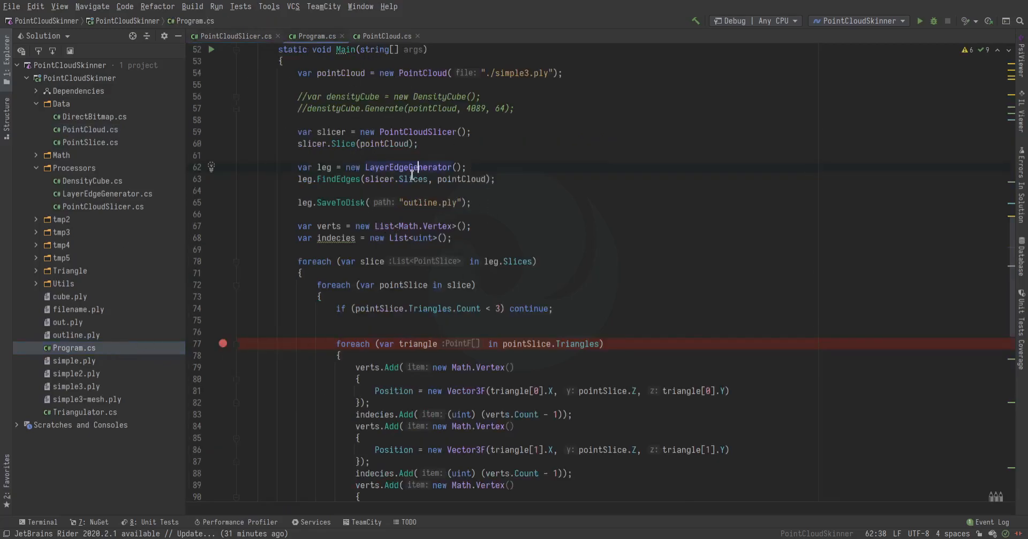
scroll("down", 3)
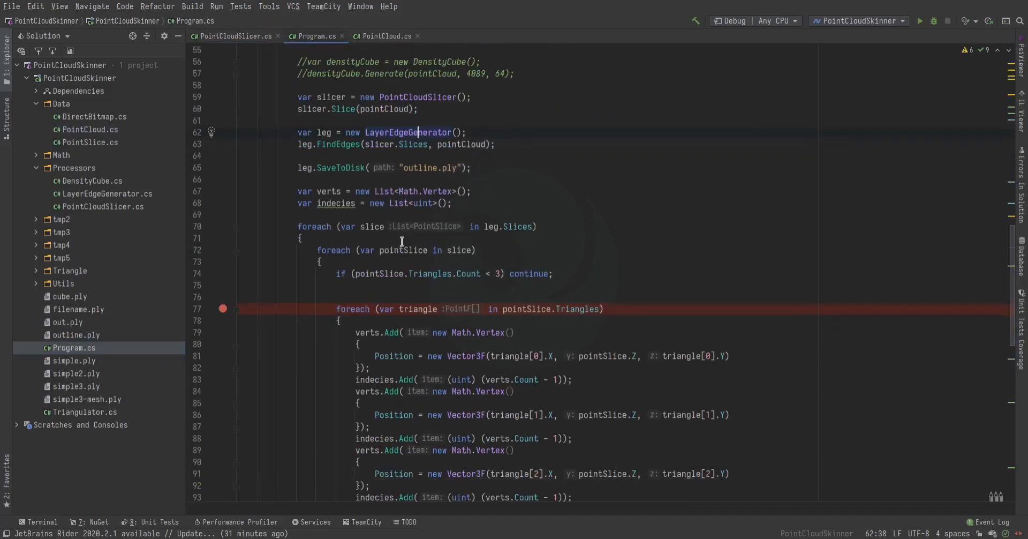
scroll("down", 3)
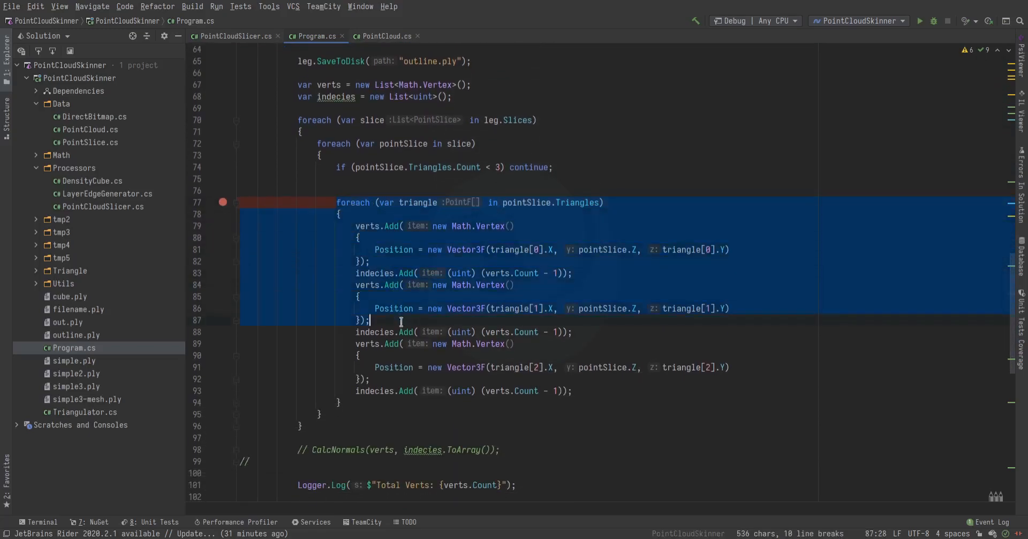
scroll("down", 3)
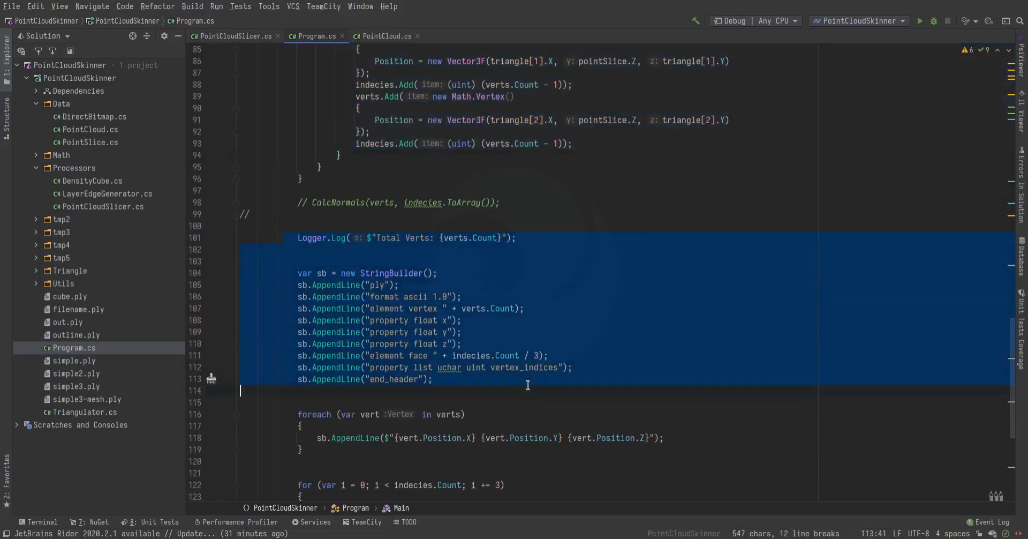
scroll("down", 3)
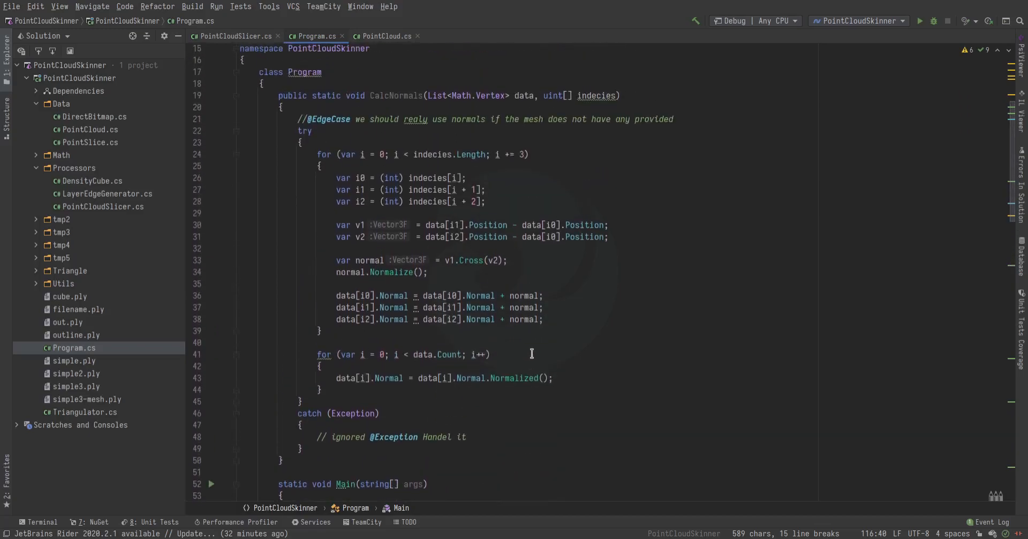
scroll("down", 3)
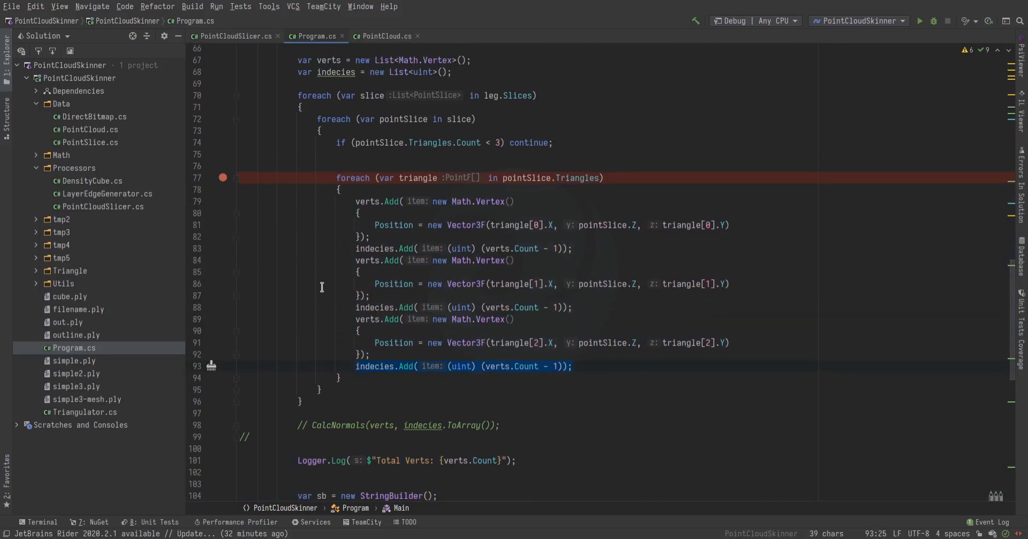
- Expand the tmp5, tmp4 and tmp2 folders and open 'front (copy).png'
left_click(36, 258)
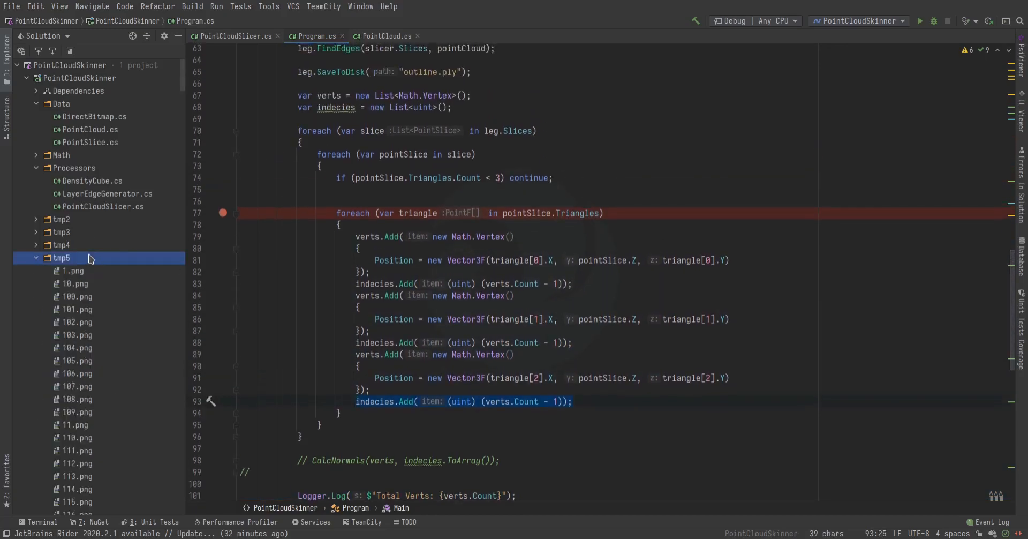
left_click(60, 244)
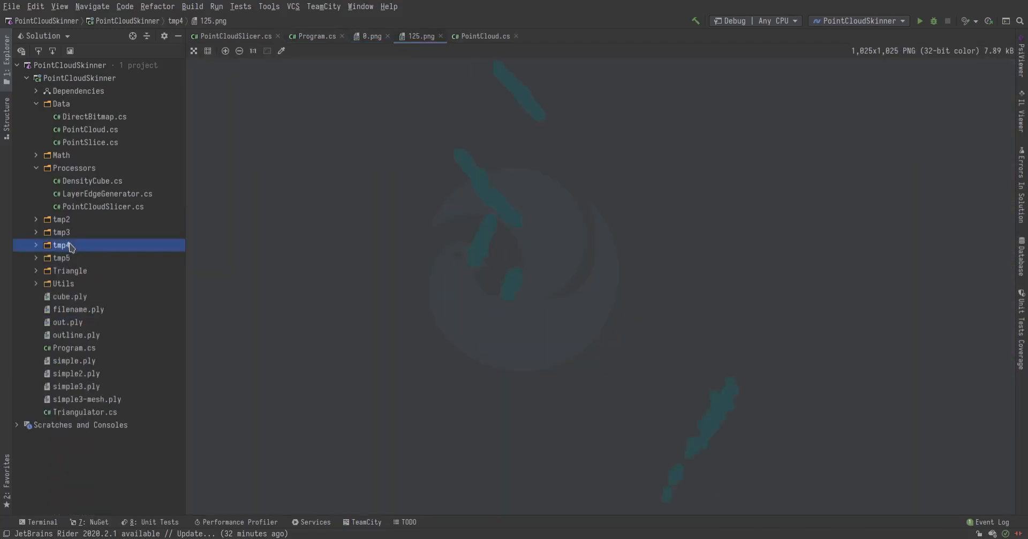
left_click(62, 218)
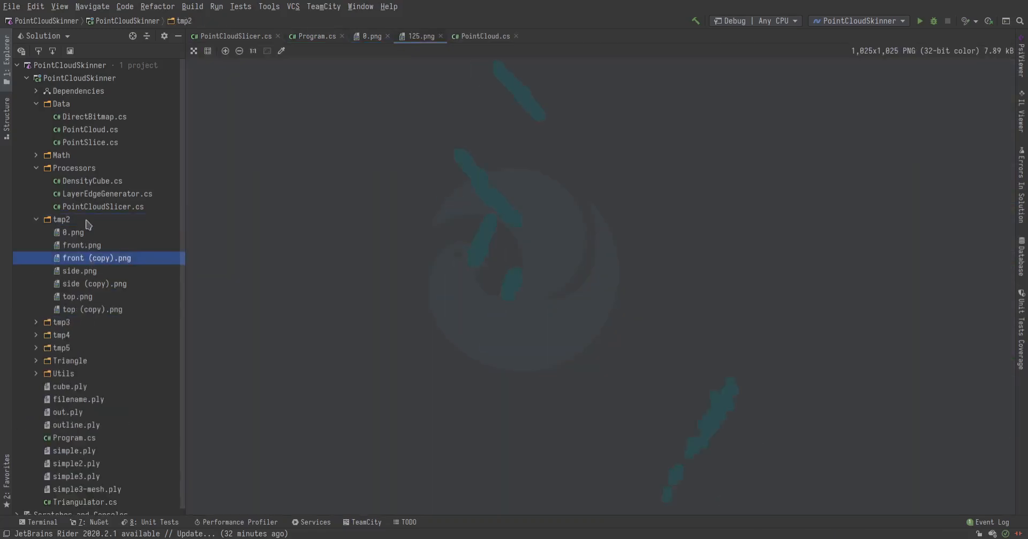
double_click(97, 258)
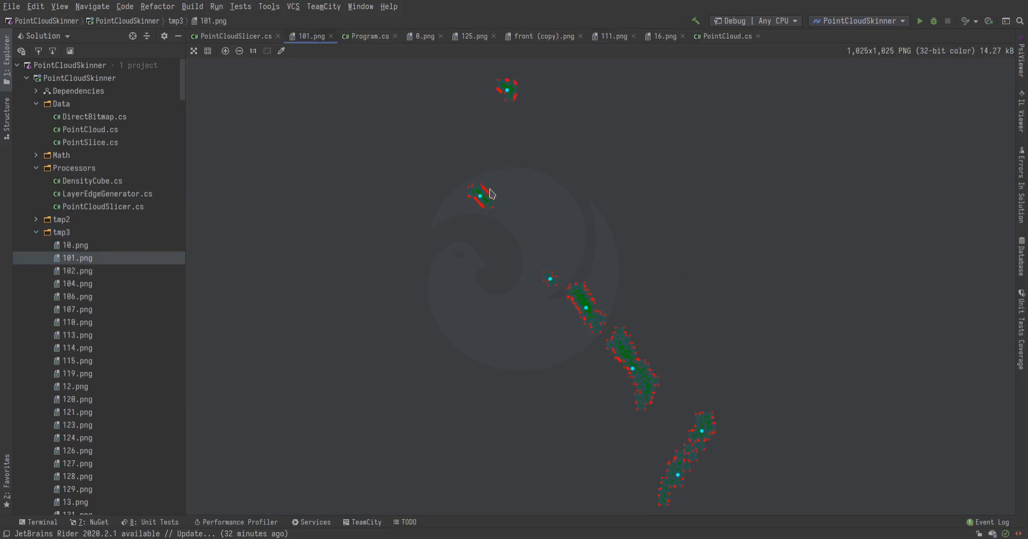
- Open tmp3 slice images 10.png, 114.png and 138.png
left_click(76, 244)
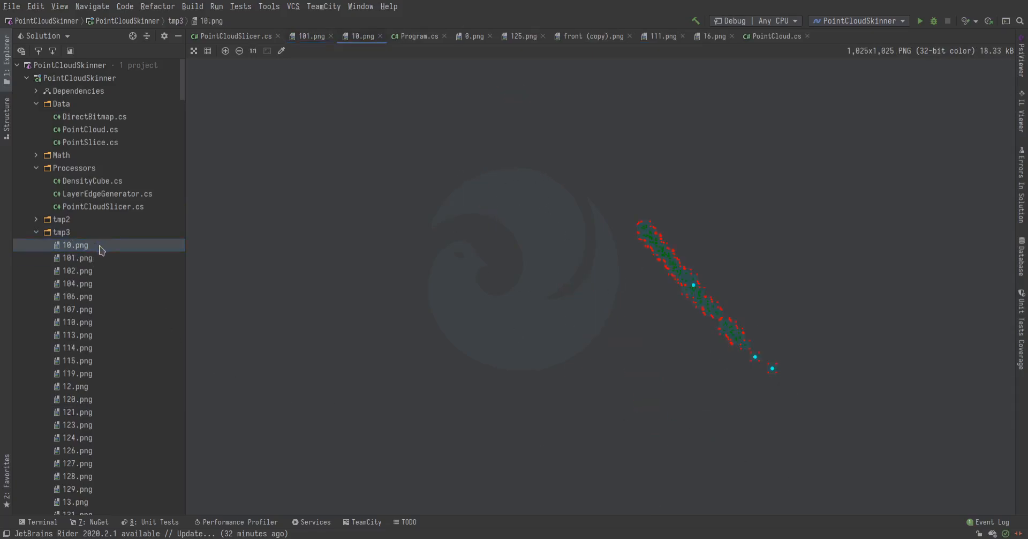
left_click(76, 347)
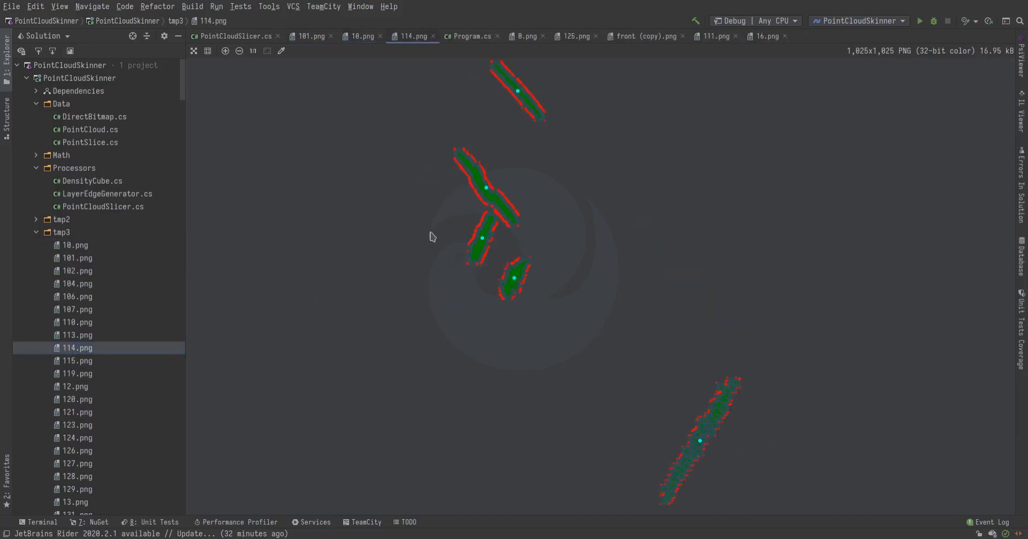
mouse_move(693, 463)
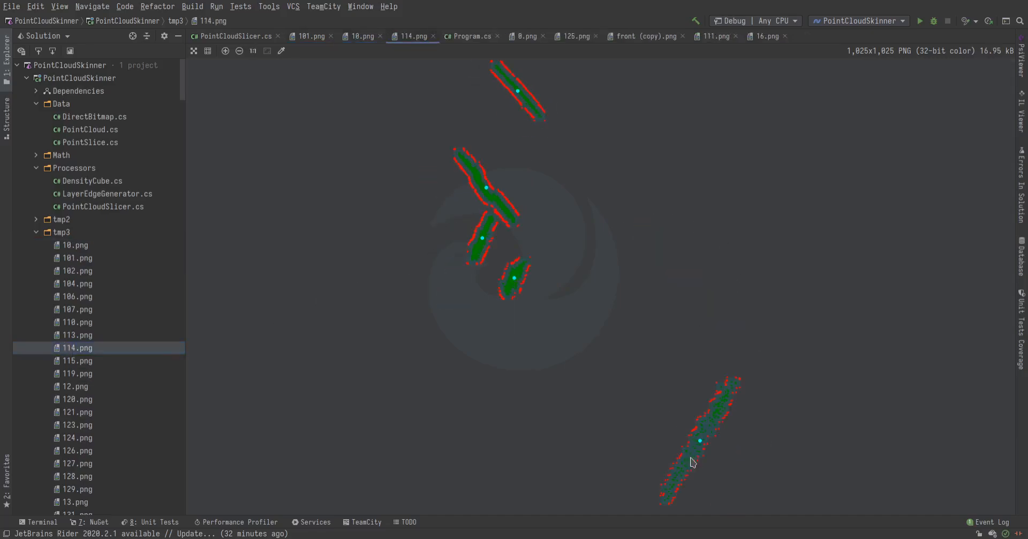
mouse_move(723, 410)
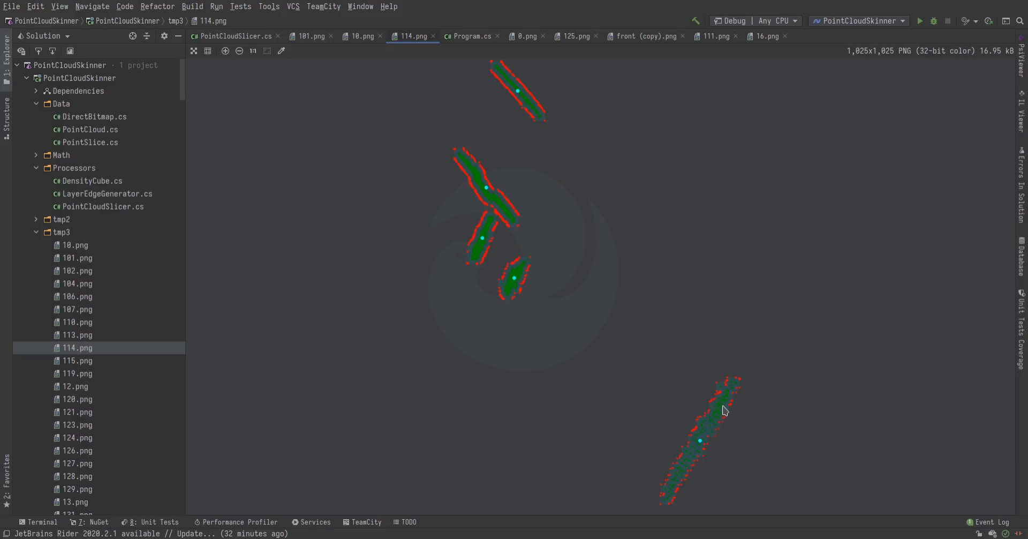
mouse_move(741, 404)
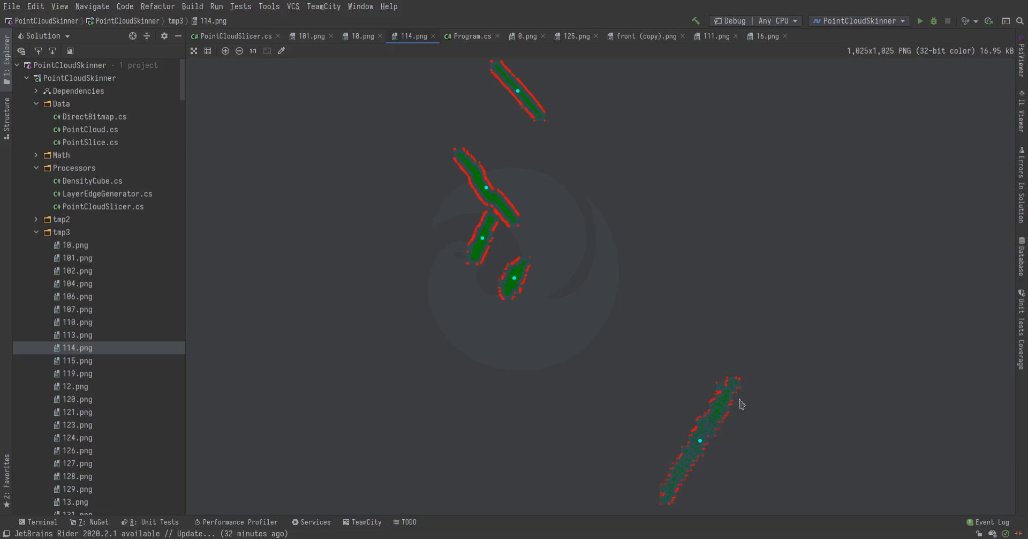
mouse_move(701, 445)
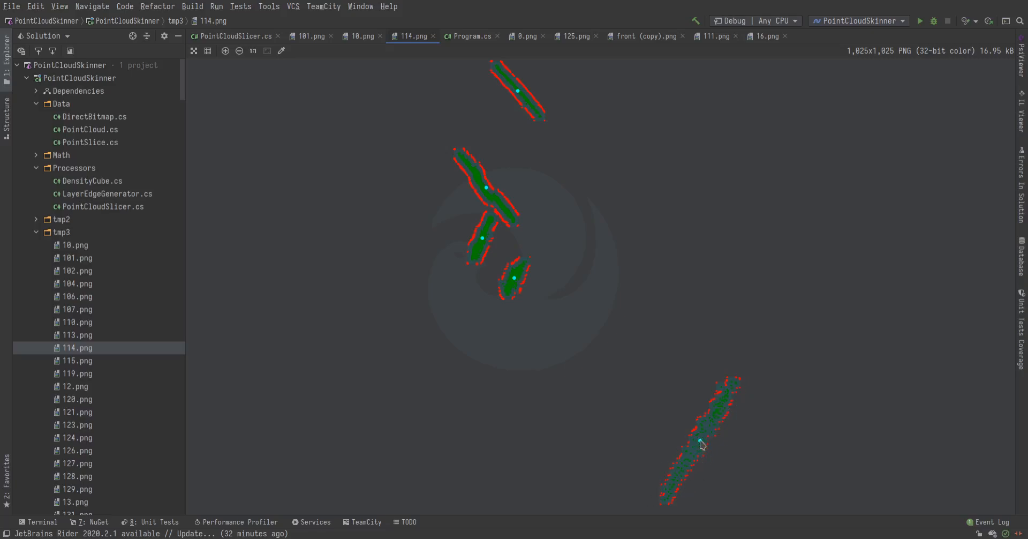
mouse_move(512, 112)
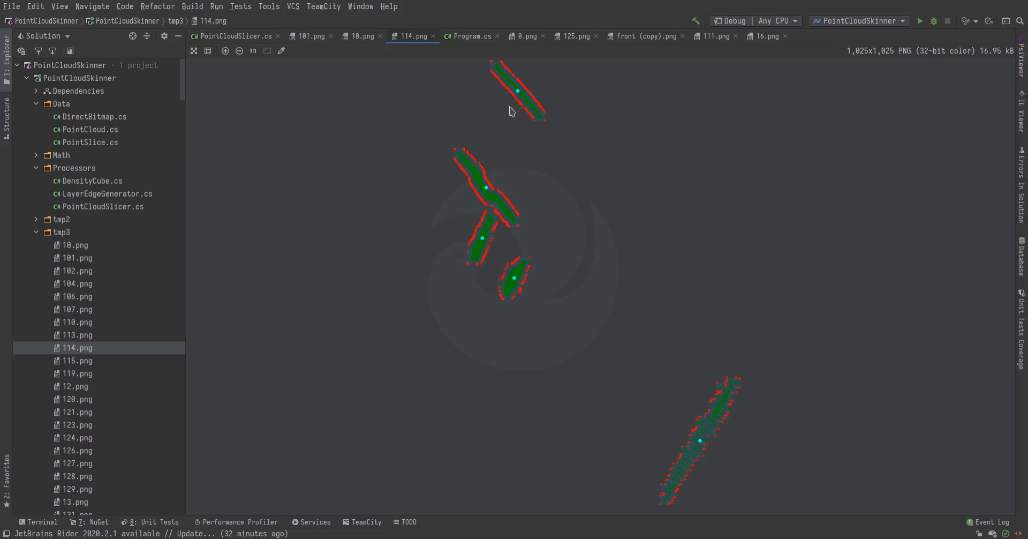
mouse_move(743, 400)
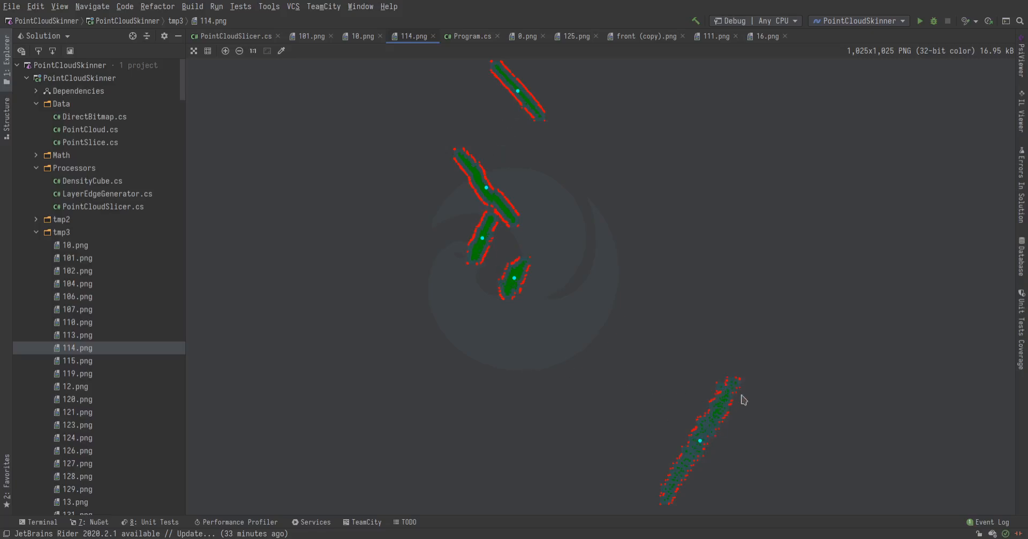
mouse_move(485, 212)
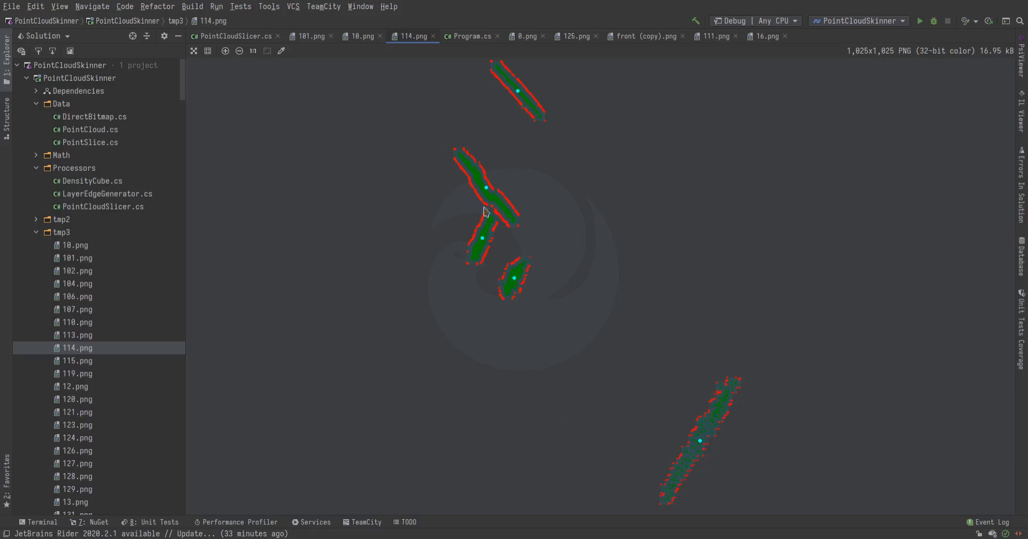
mouse_move(448, 157)
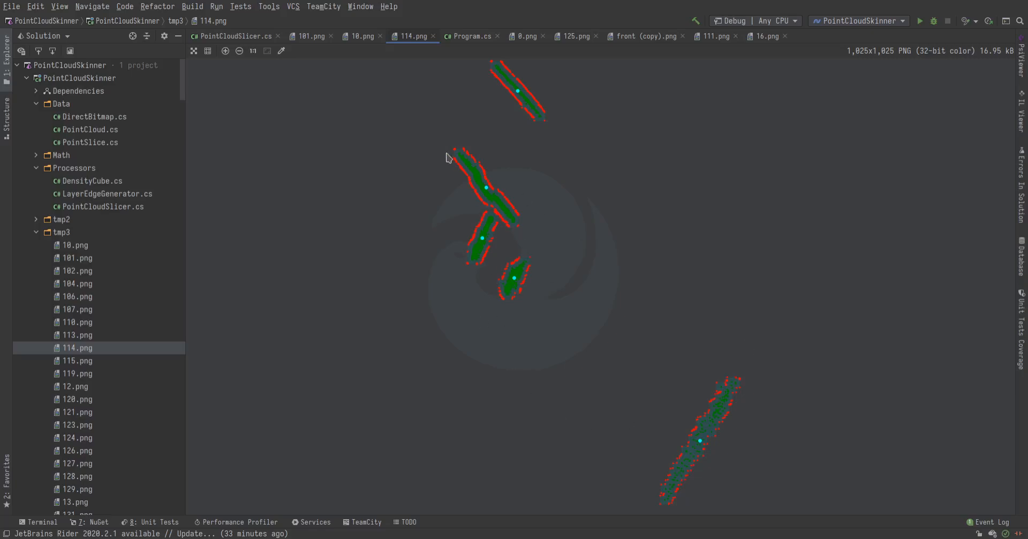
mouse_move(526, 235)
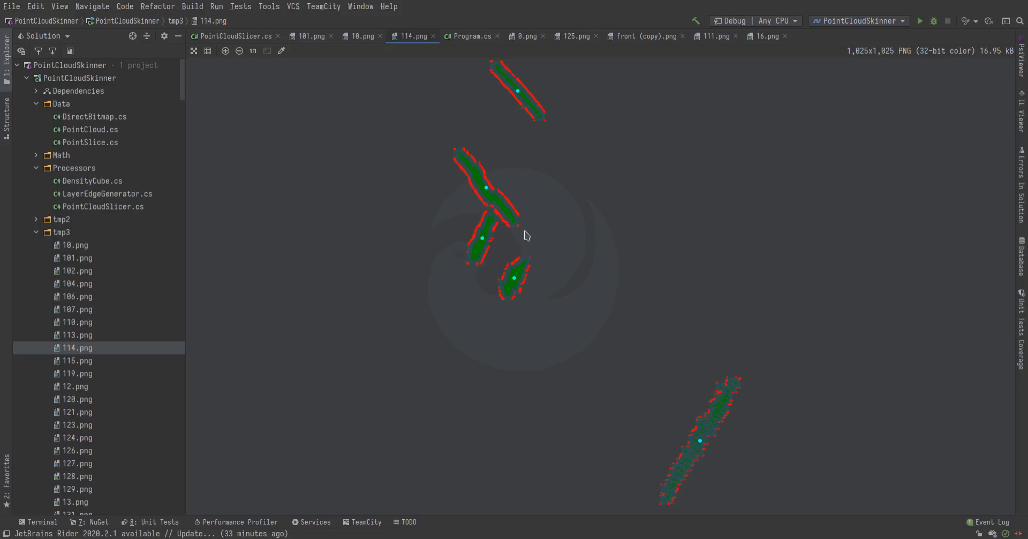
left_click(76, 424)
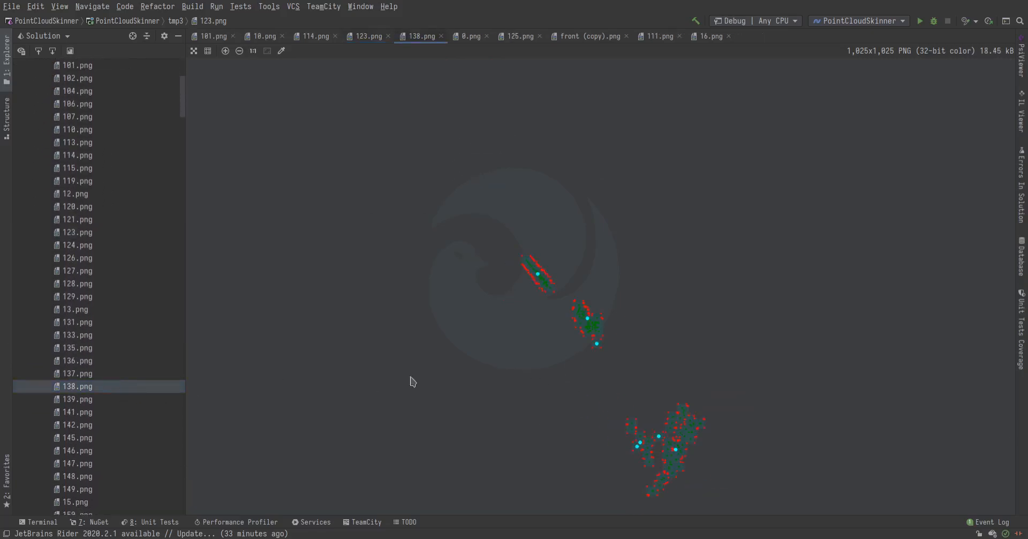
- Open 181.png, then close 101.png and the other extra image tabs
left_click(77, 373)
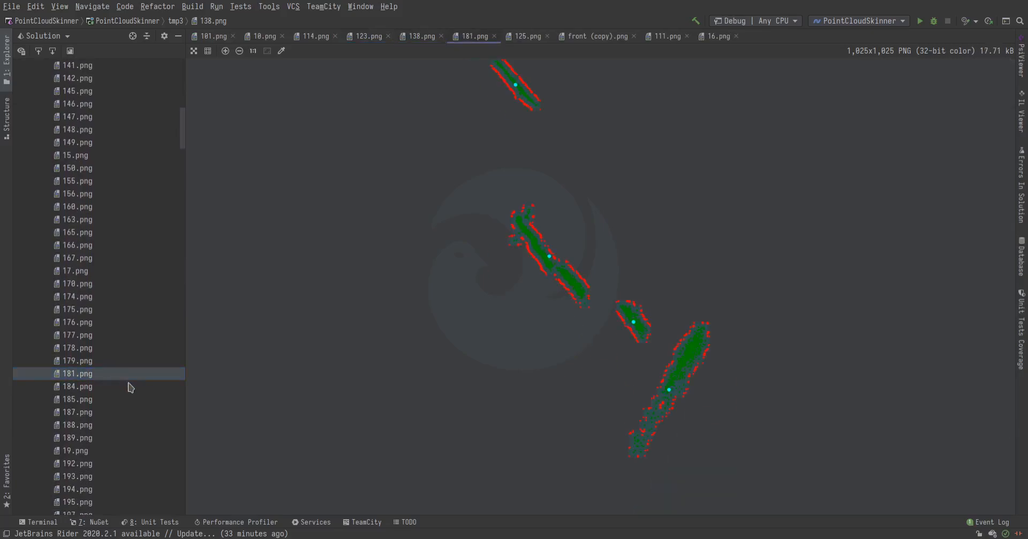
scroll("down", 3)
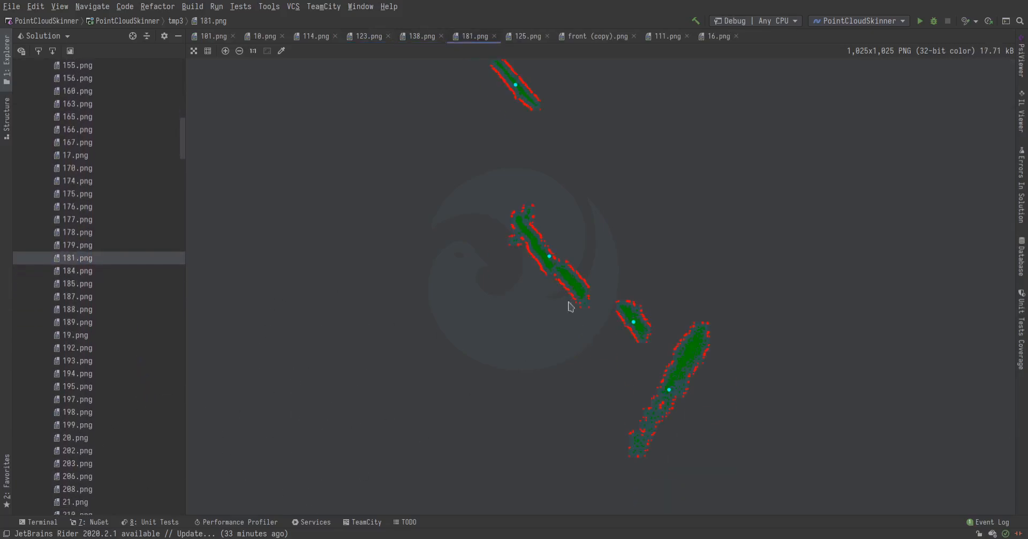
left_click(233, 36)
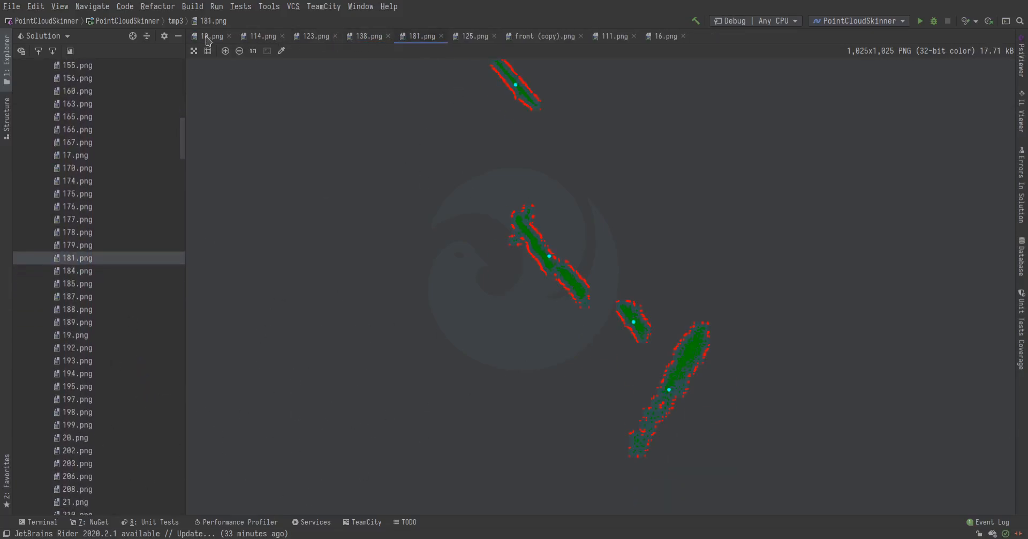
left_click(541, 36)
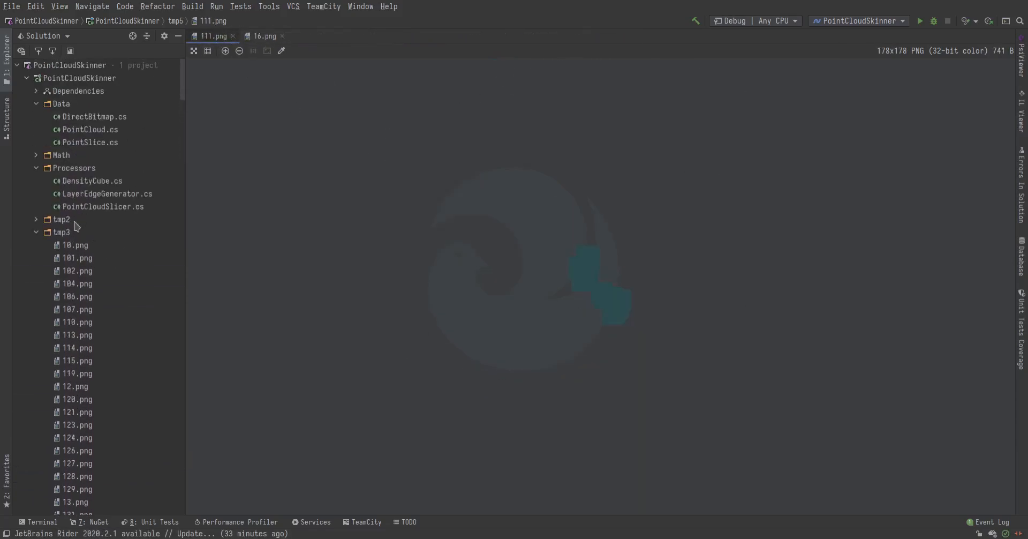
- Collapse the tmp3 folder in the Solution explorer
left_click(61, 244)
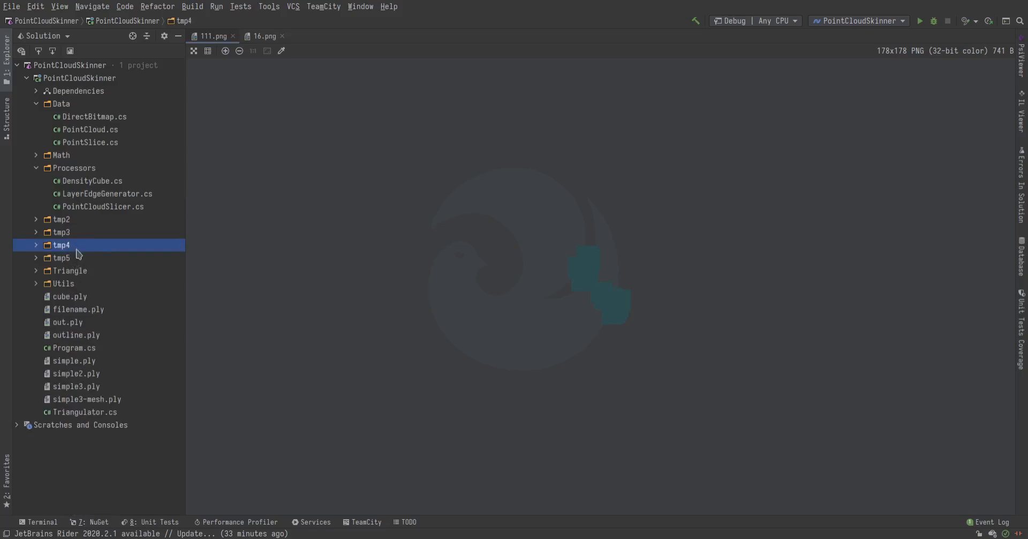
mouse_move(217, 229)
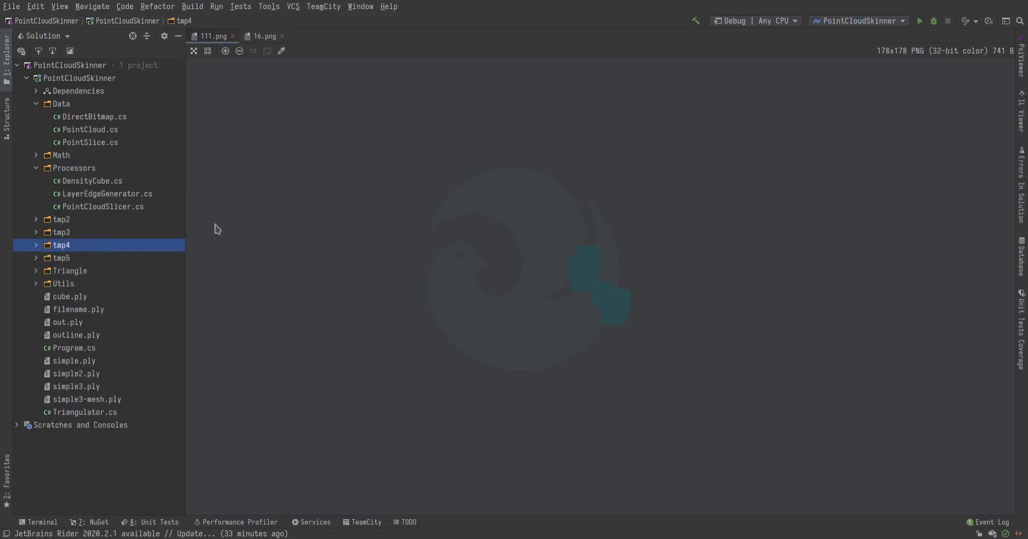
mouse_move(265, 193)
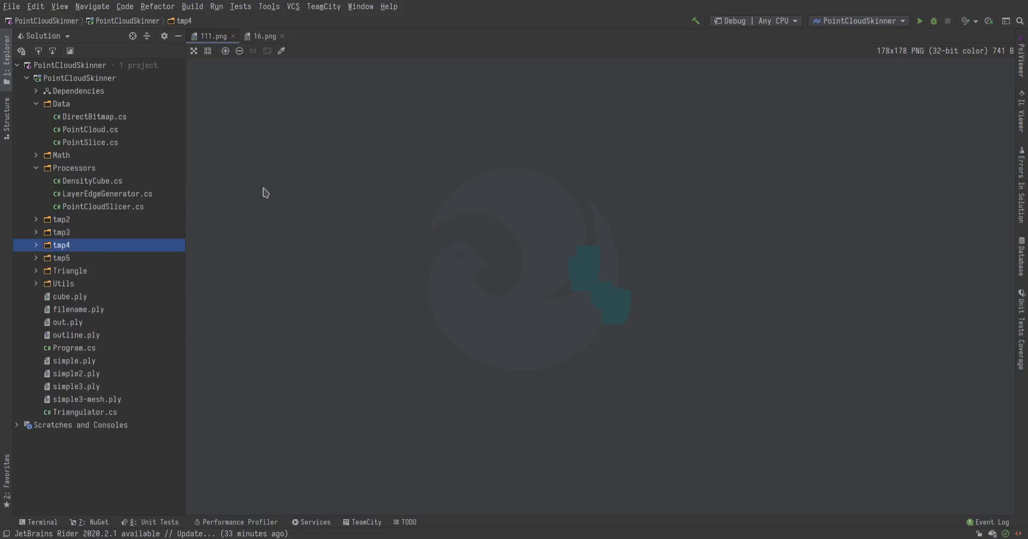
mouse_move(438, 486)
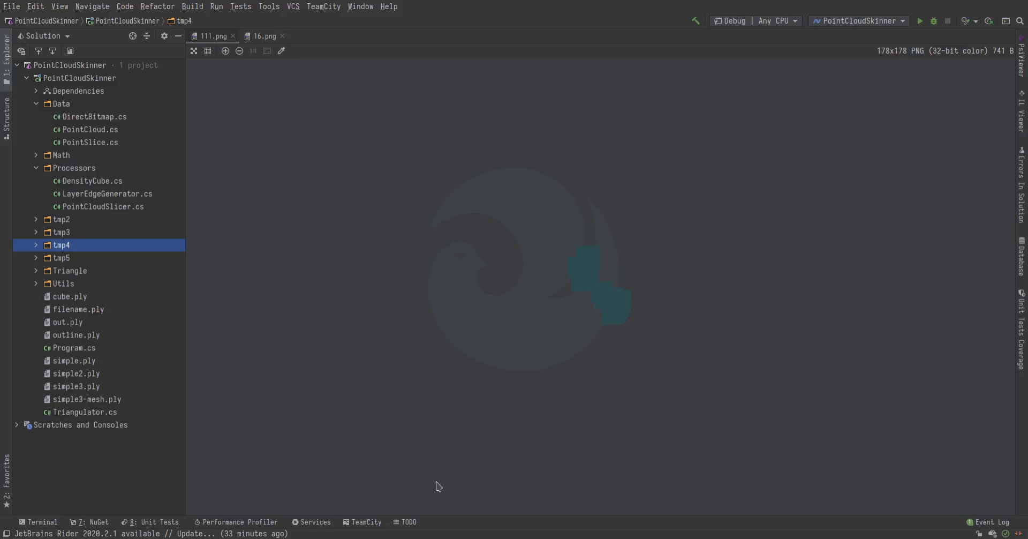